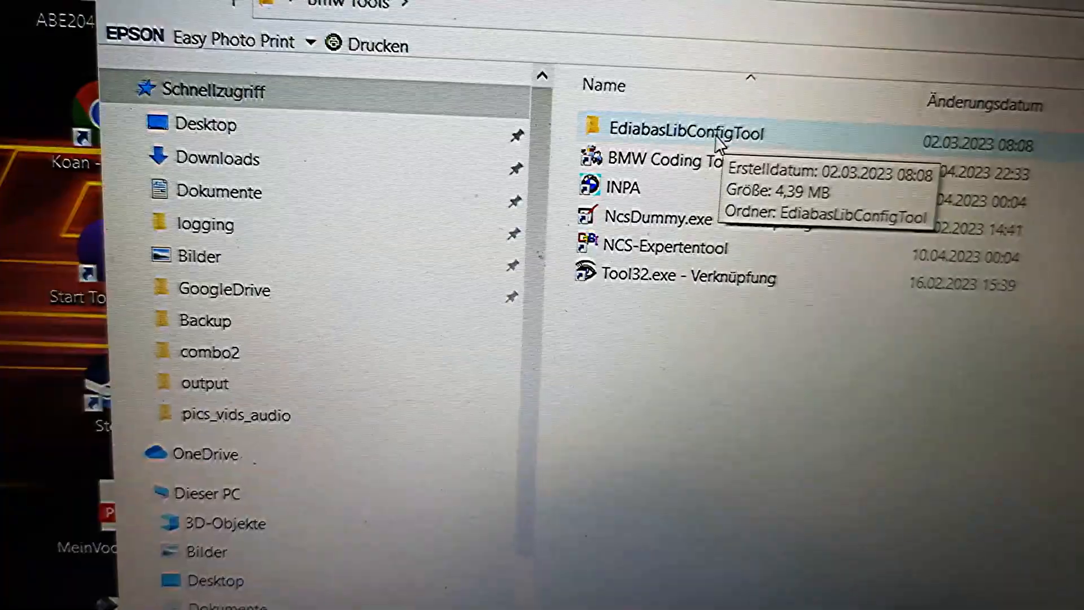
- Launch EdiabasLibConfigTool.exe from the EdiabasLibConfigTool folder
double_click(684, 133)
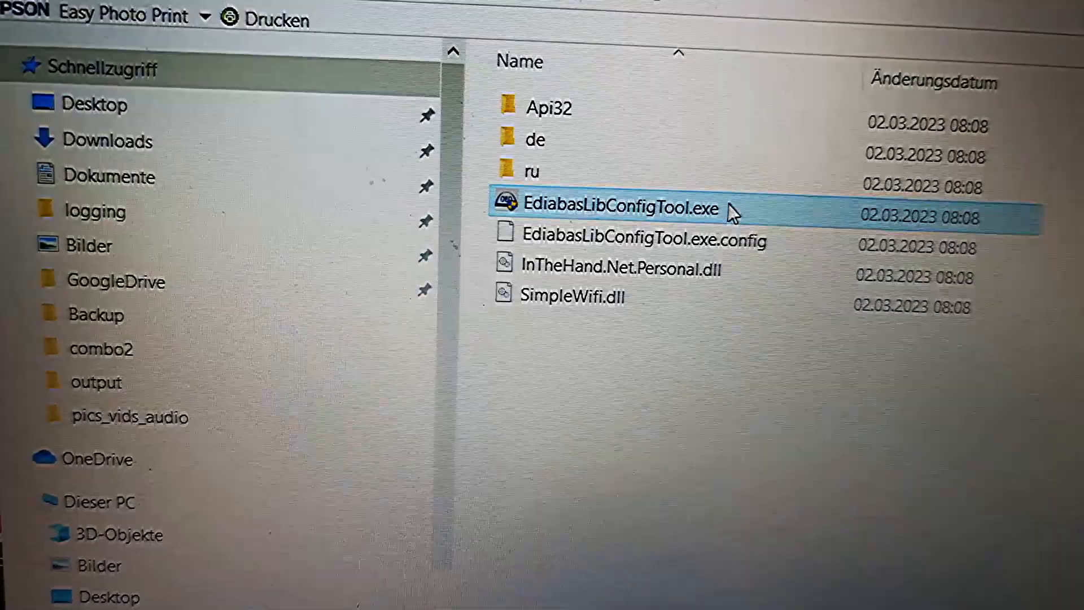
double_click(618, 208)
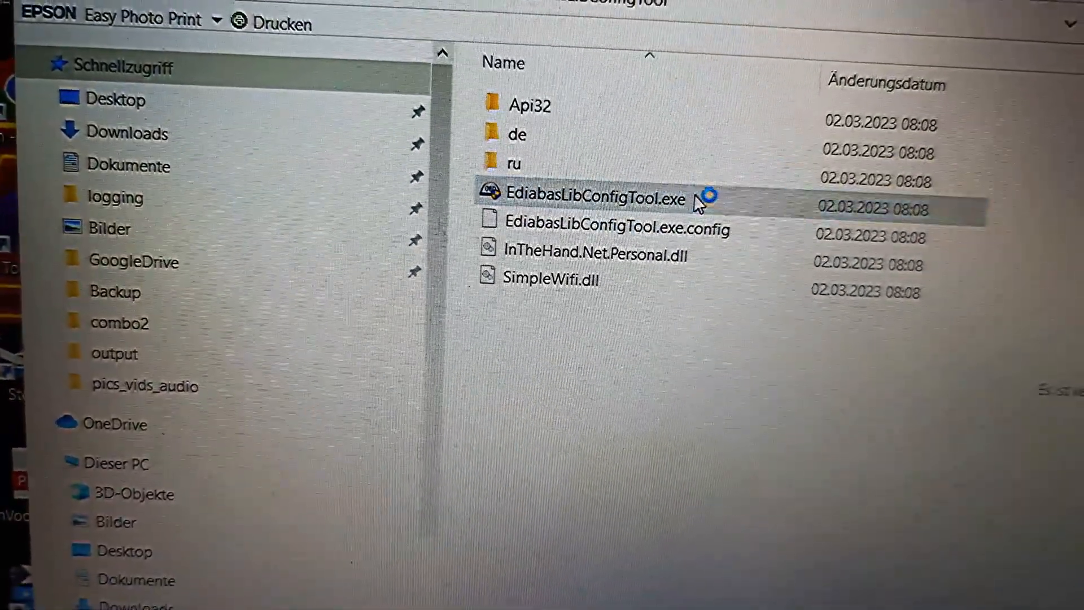
double_click(590, 195)
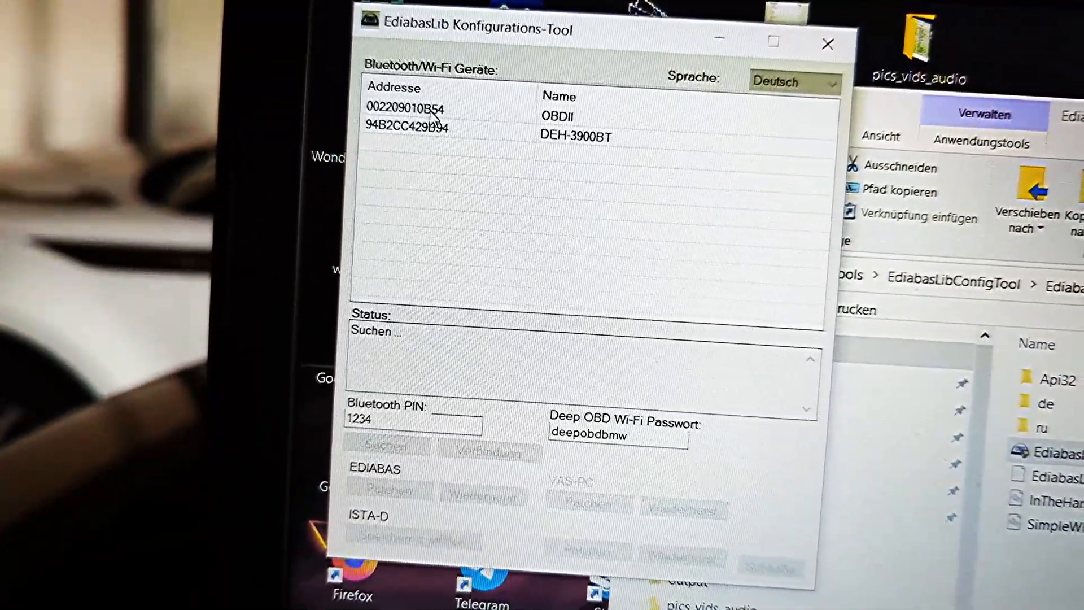
- Connect to the OBDII adapter, retrying until the status shows firmware 0.15 and Test OK
click(429, 116)
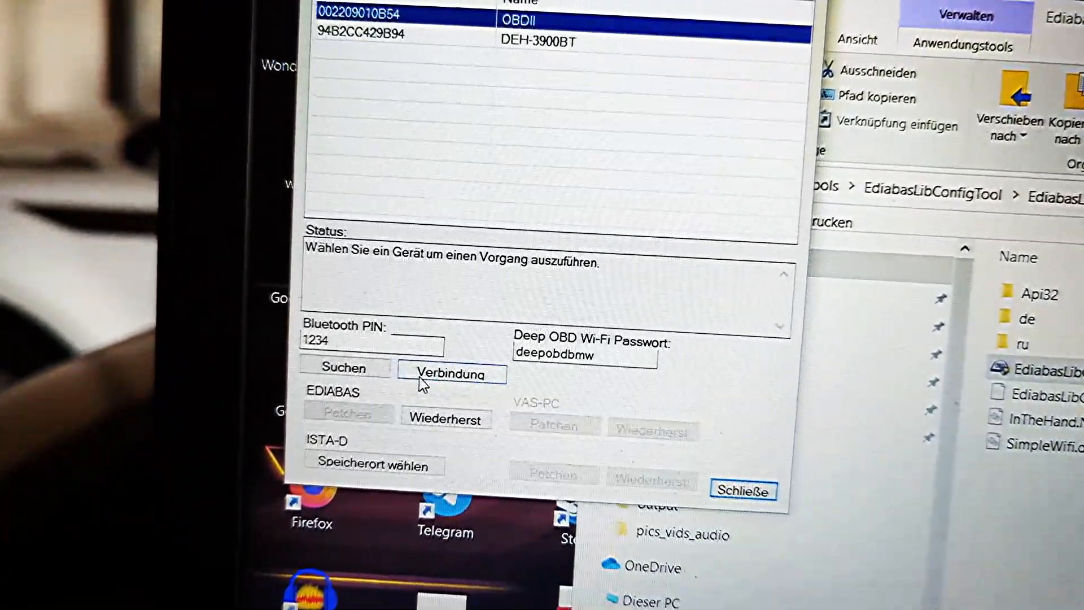
click(451, 374)
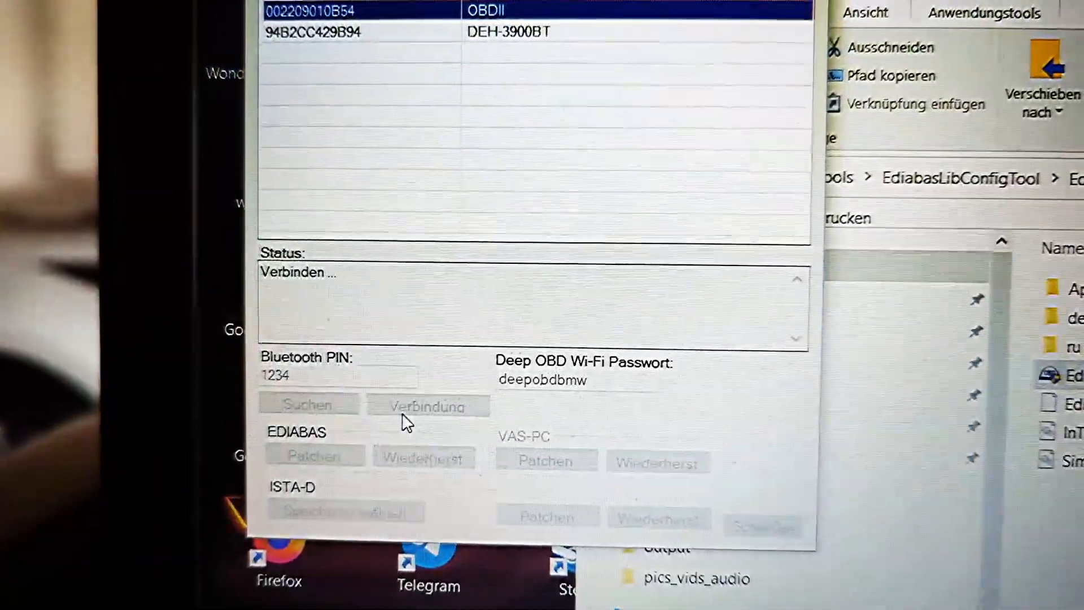
click(426, 405)
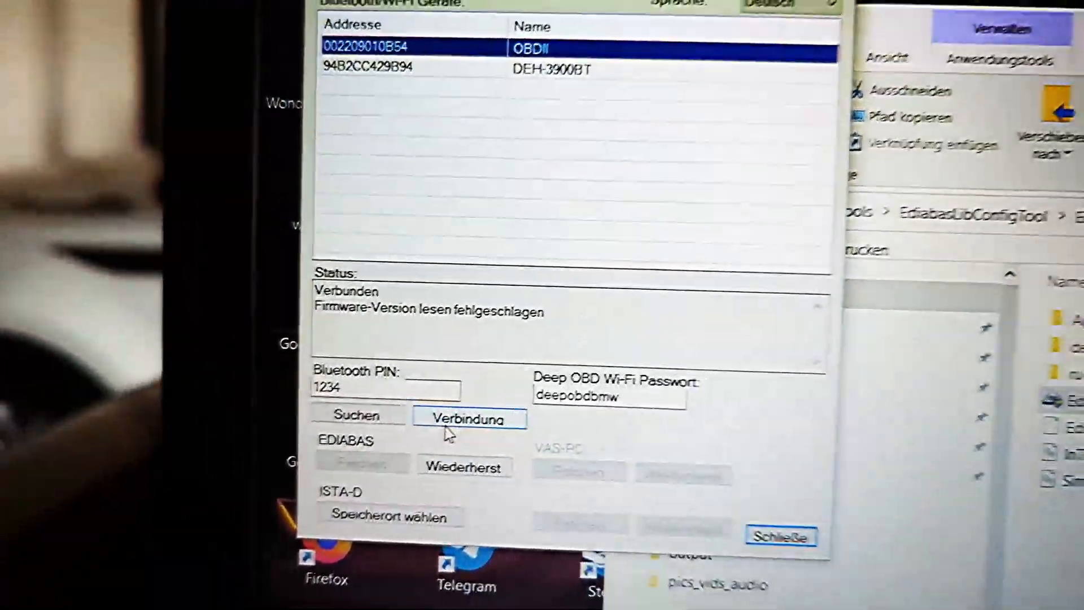
click(470, 418)
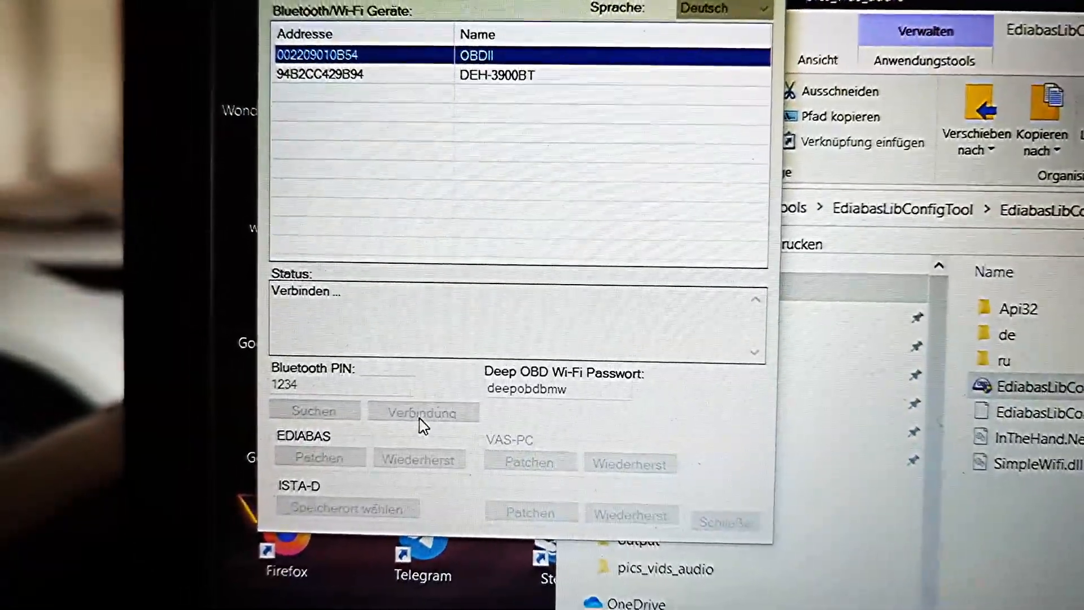
click(423, 413)
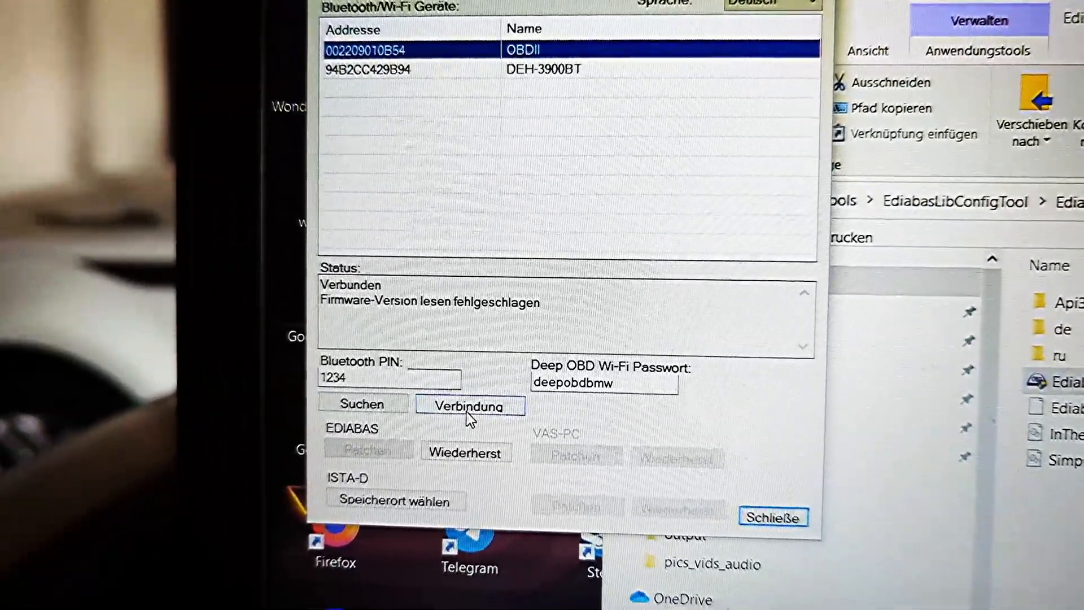
click(470, 405)
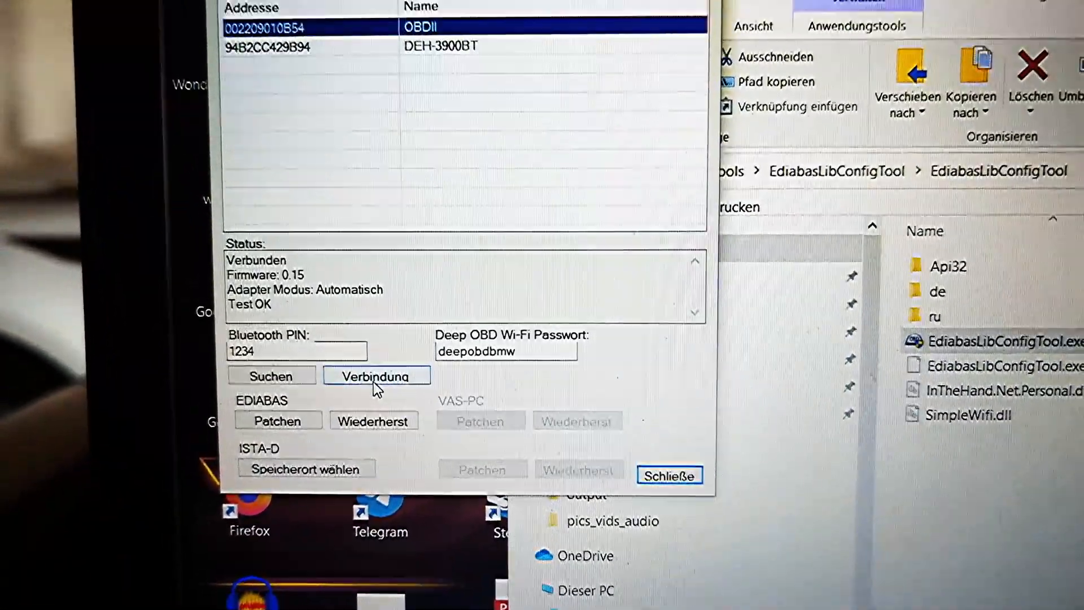
click(667, 475)
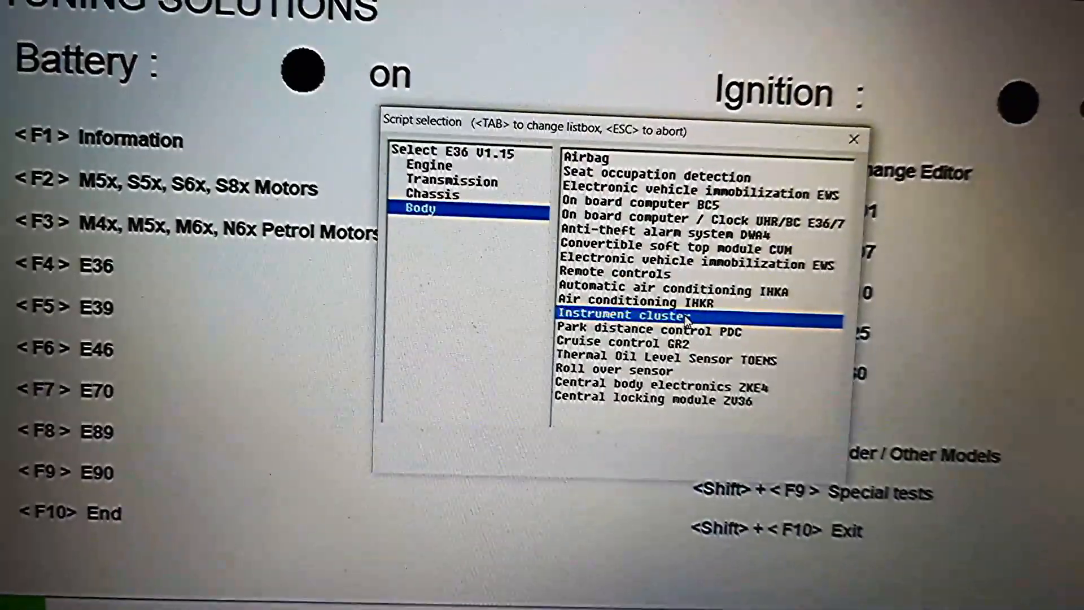
- Load the Instrument cluster script under Body and acknowledge the language variants warning
double_click(620, 315)
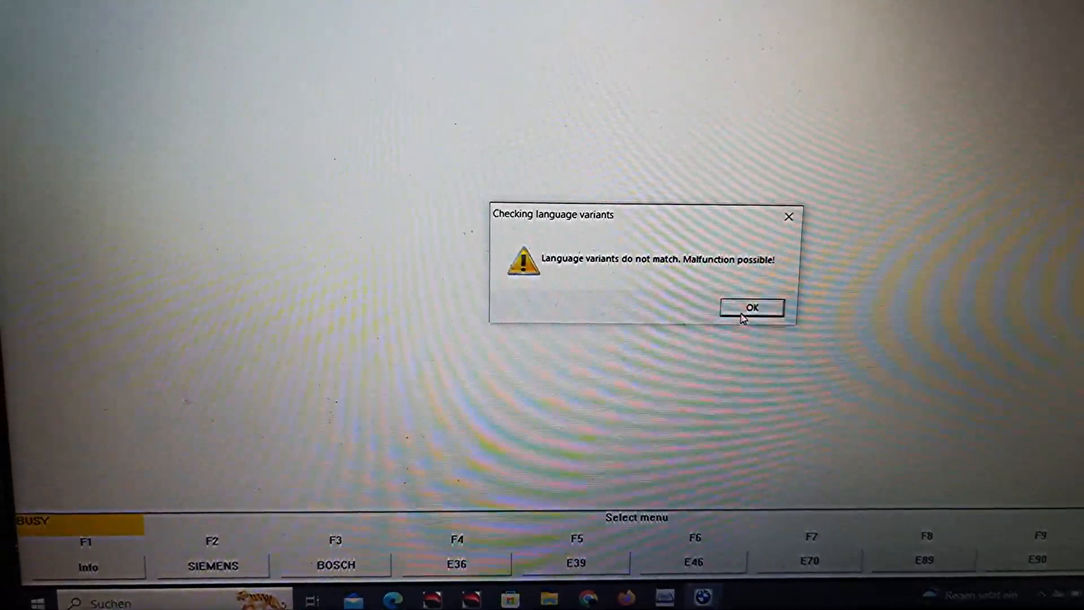
click(751, 307)
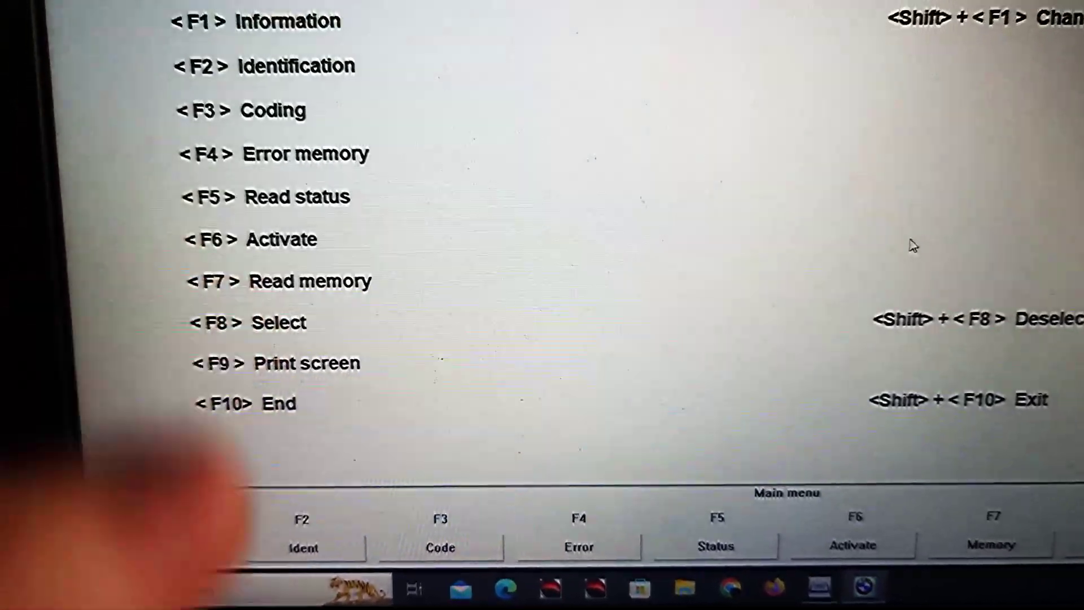
- Show the control unit information via F1, with description file KOMBI361 and language
key(f1)
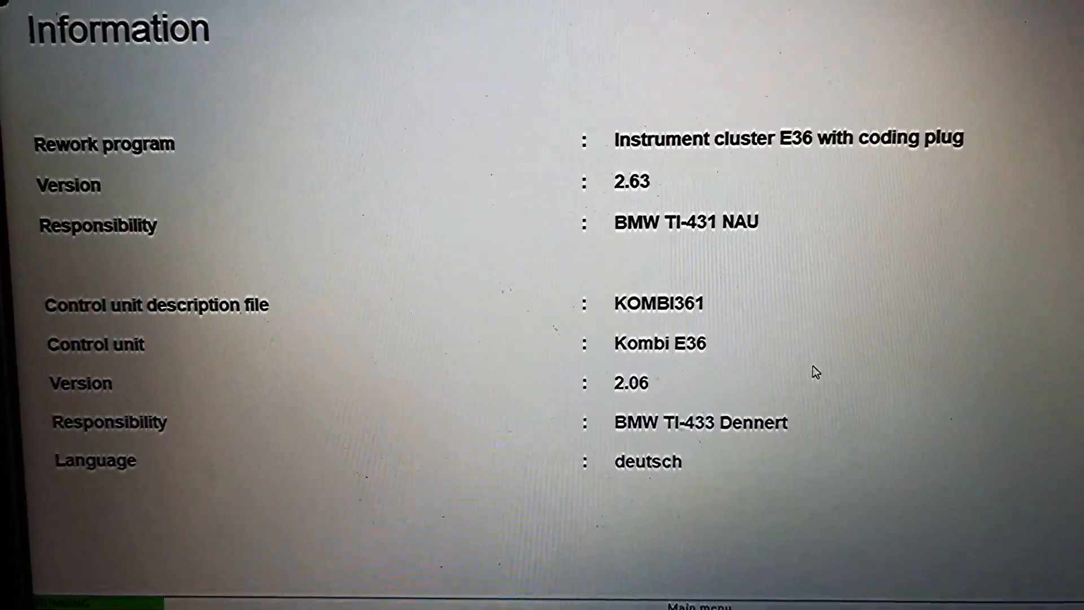
scroll(down, 3)
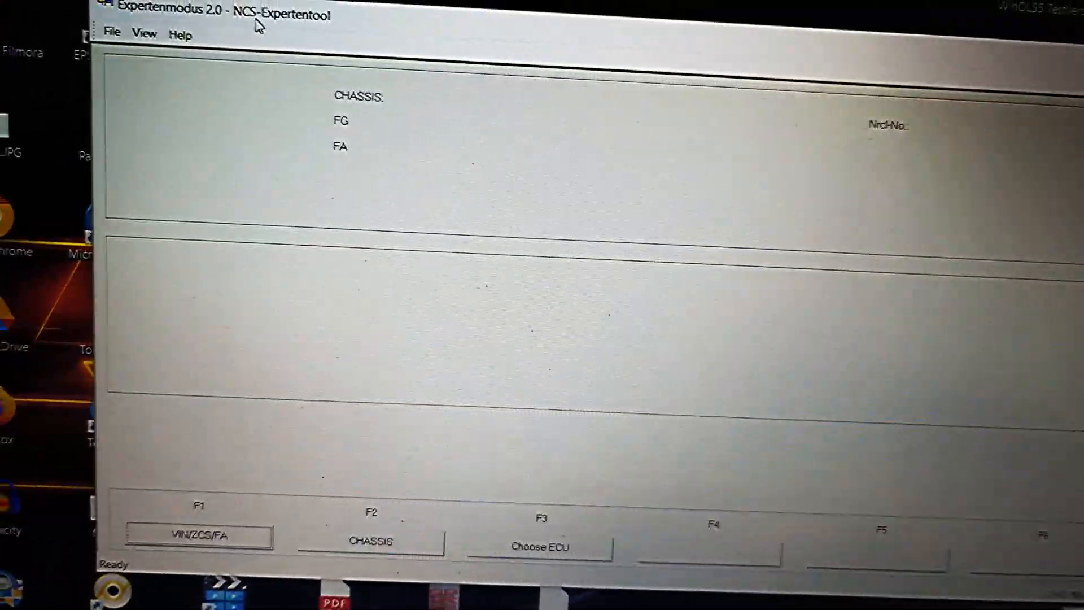
- Read ZCS/FA from the ECU, choosing chassis E36 and control unit KMB
click(112, 31)
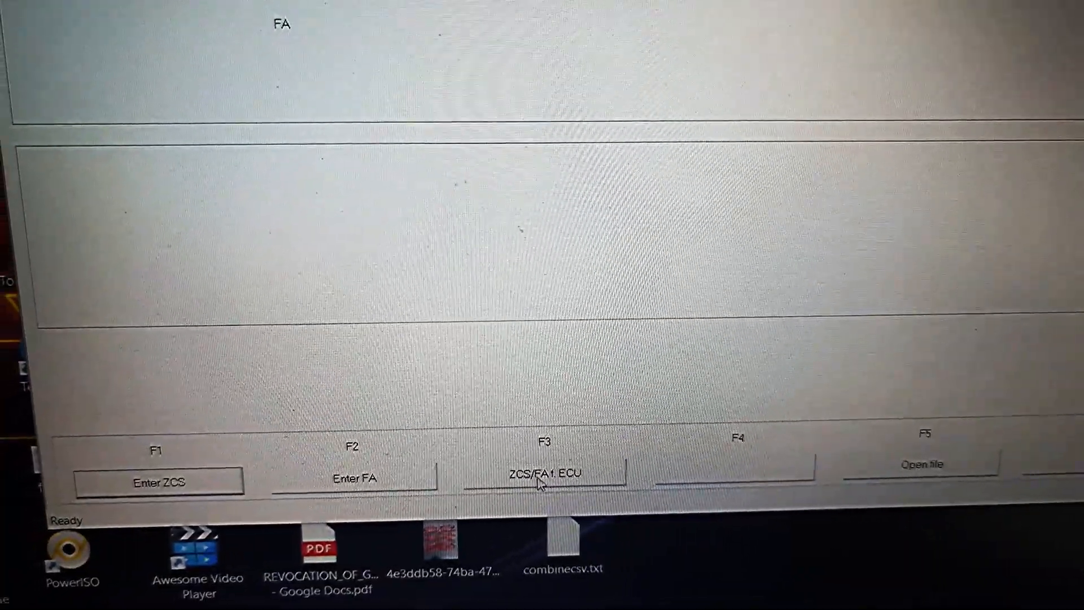
click(546, 481)
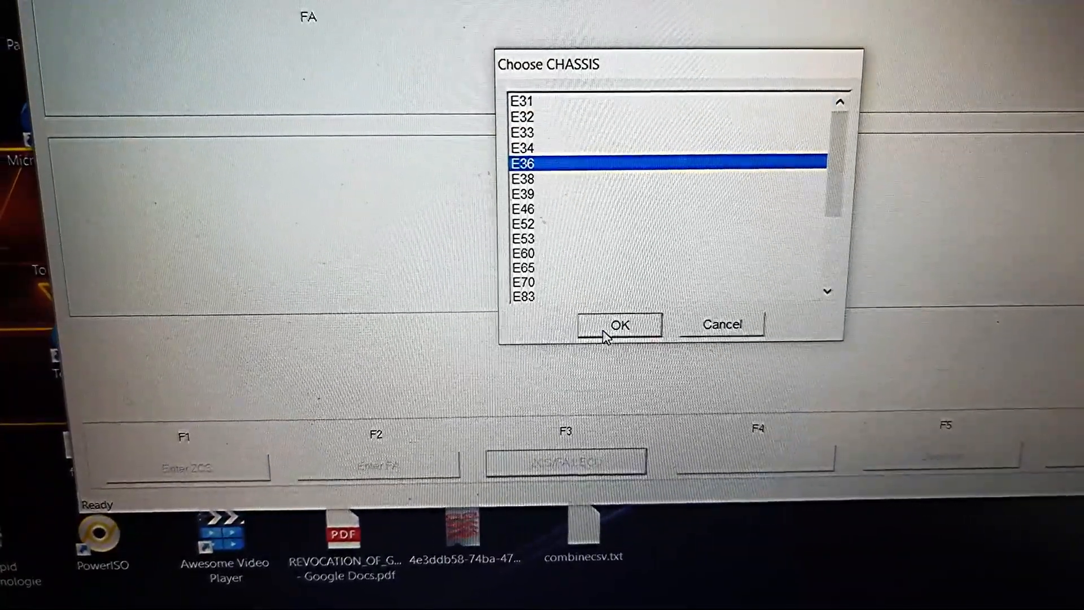
click(618, 324)
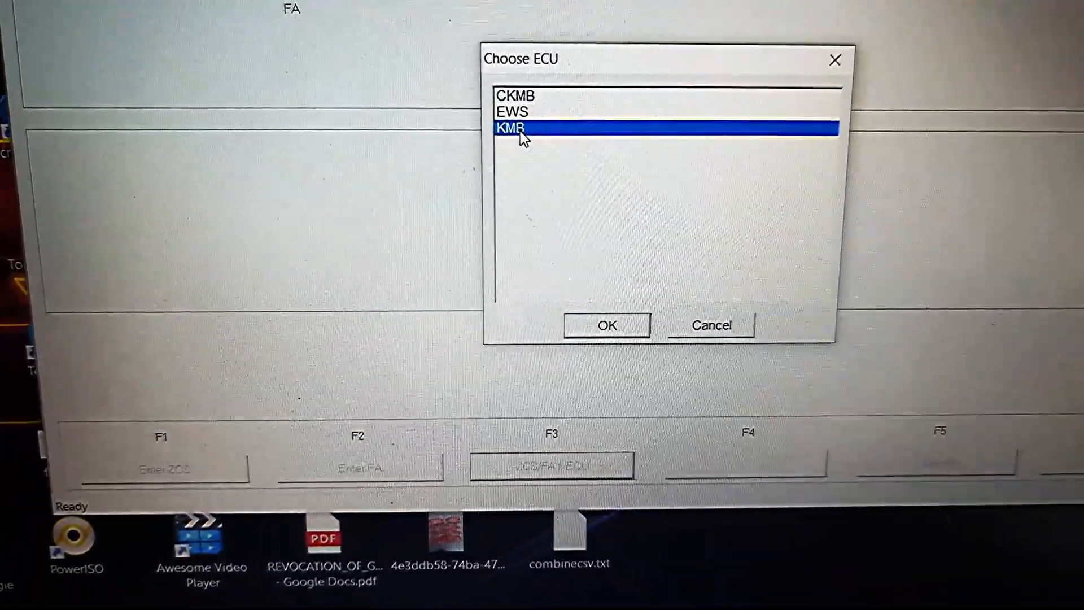
click(606, 326)
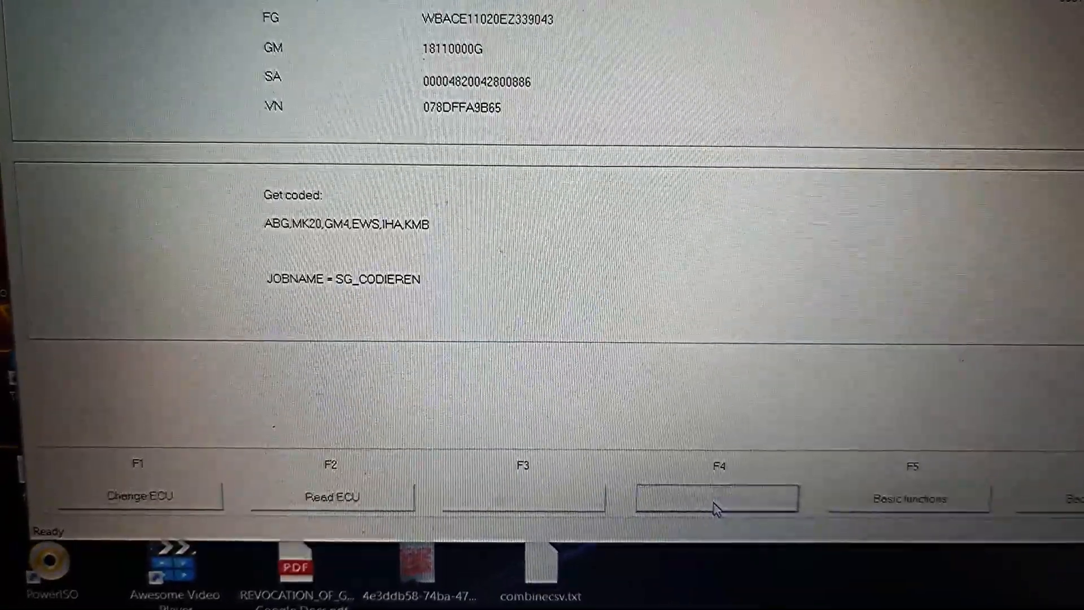
- Select the KMB module, set the job to CODIERDATEN_LESEN and execute it
click(716, 498)
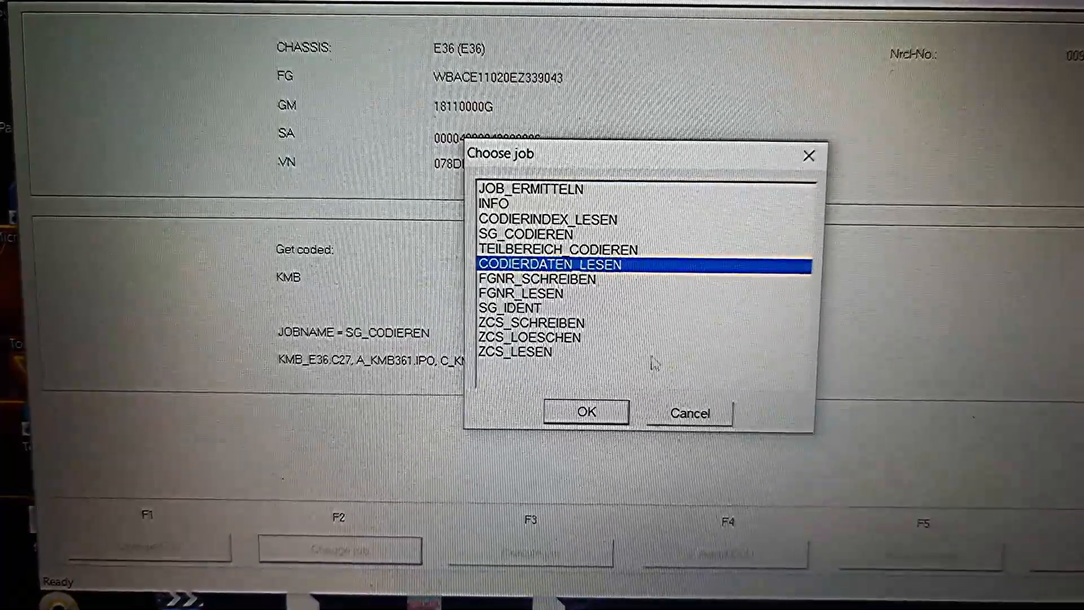
click(586, 410)
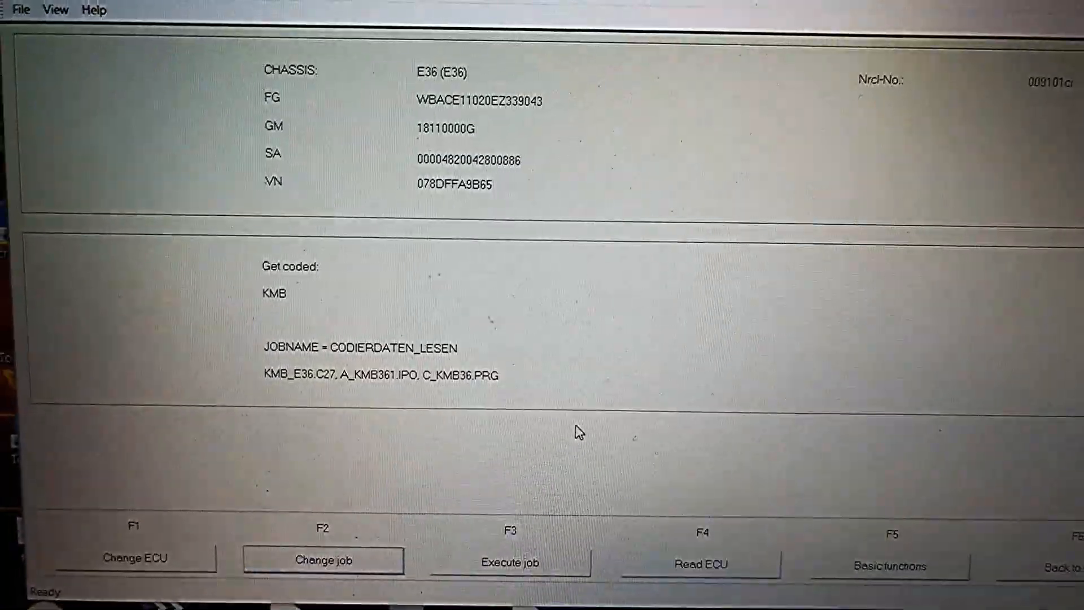
click(509, 561)
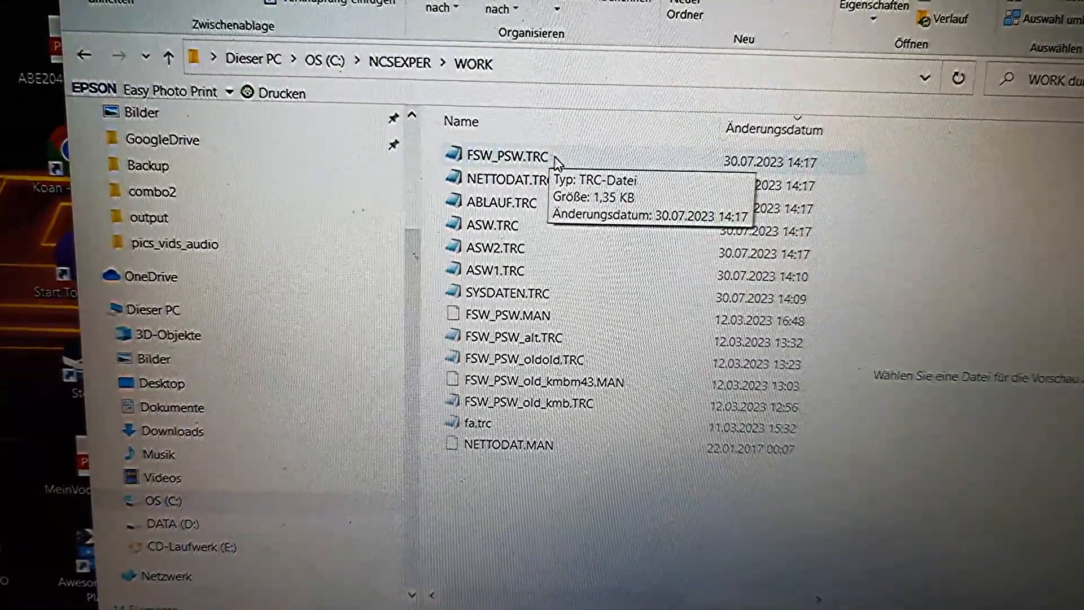
- Open FSW_PSW.TRC from C:\NCSEXPER\WORK and read through its coding entries, including fuel injection curves m52b20 and m52b25
click(505, 161)
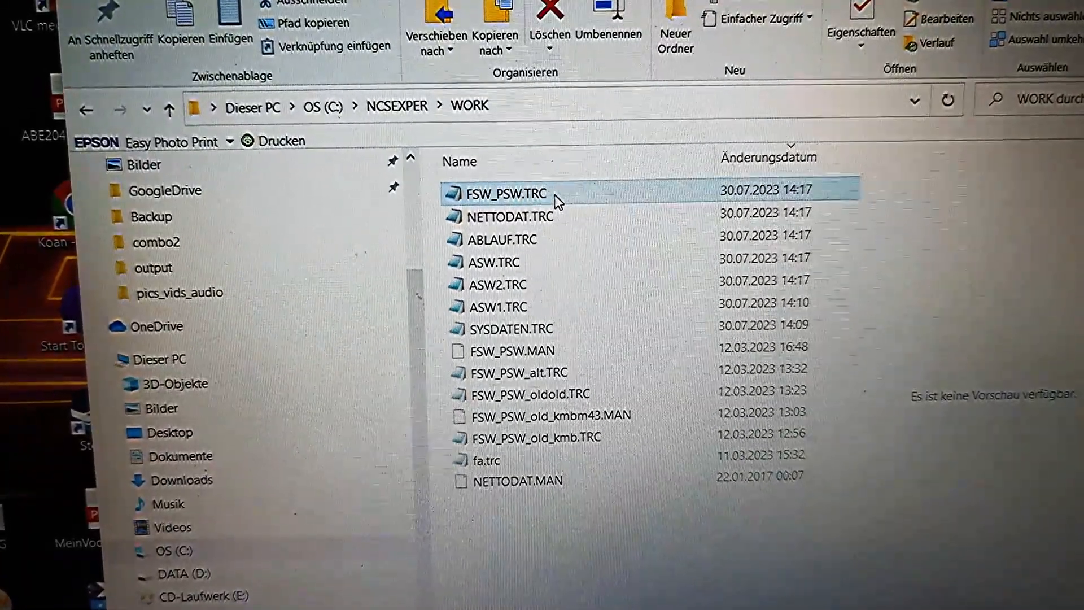
double_click(506, 193)
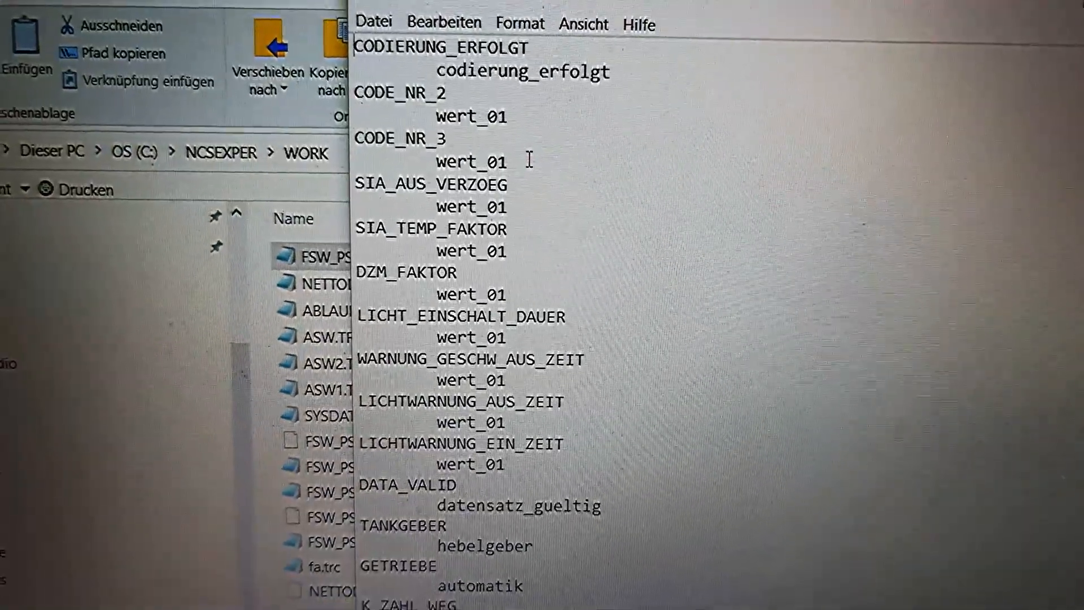
scroll(down, 3)
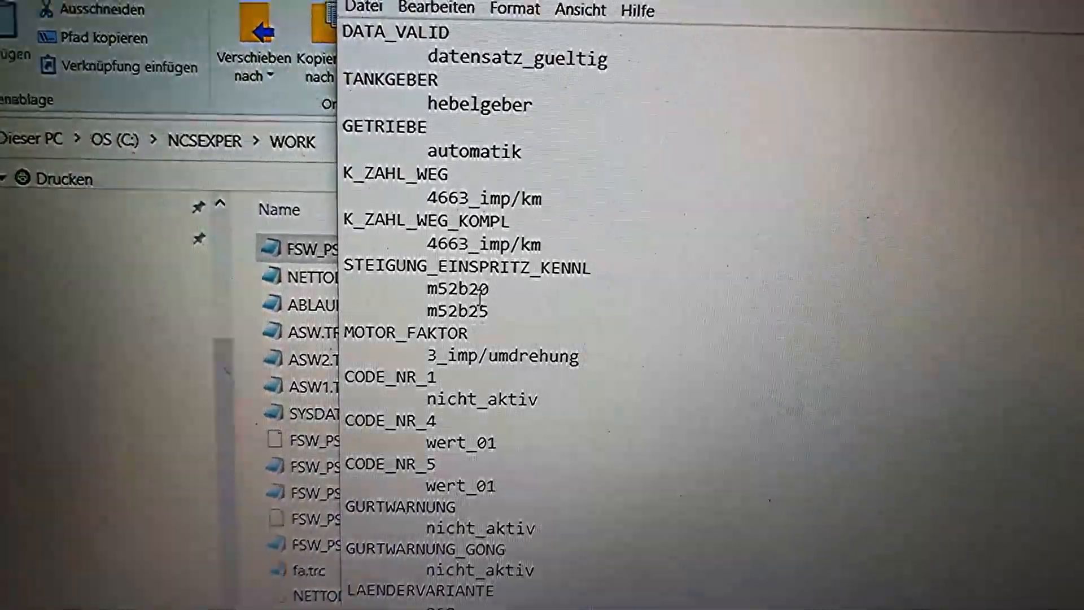
scroll(down, 3)
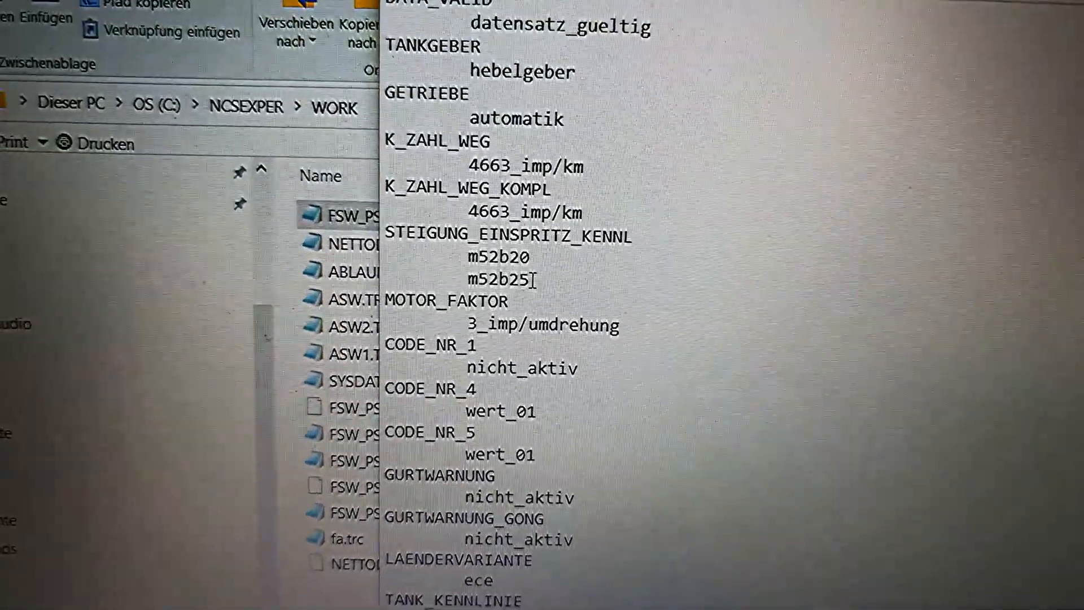
scroll(down, 3)
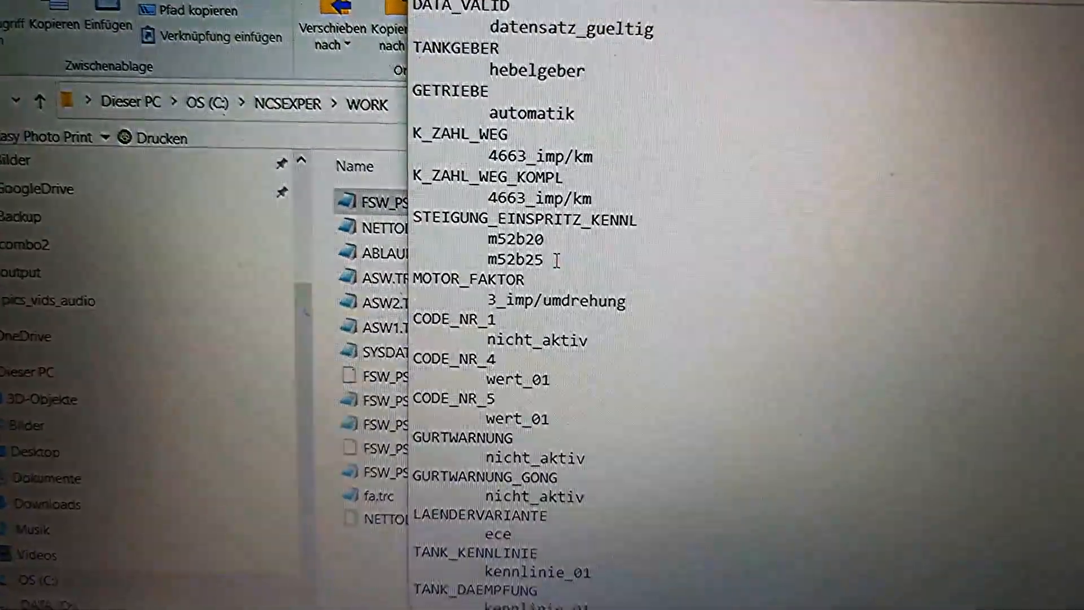
scroll(down, 3)
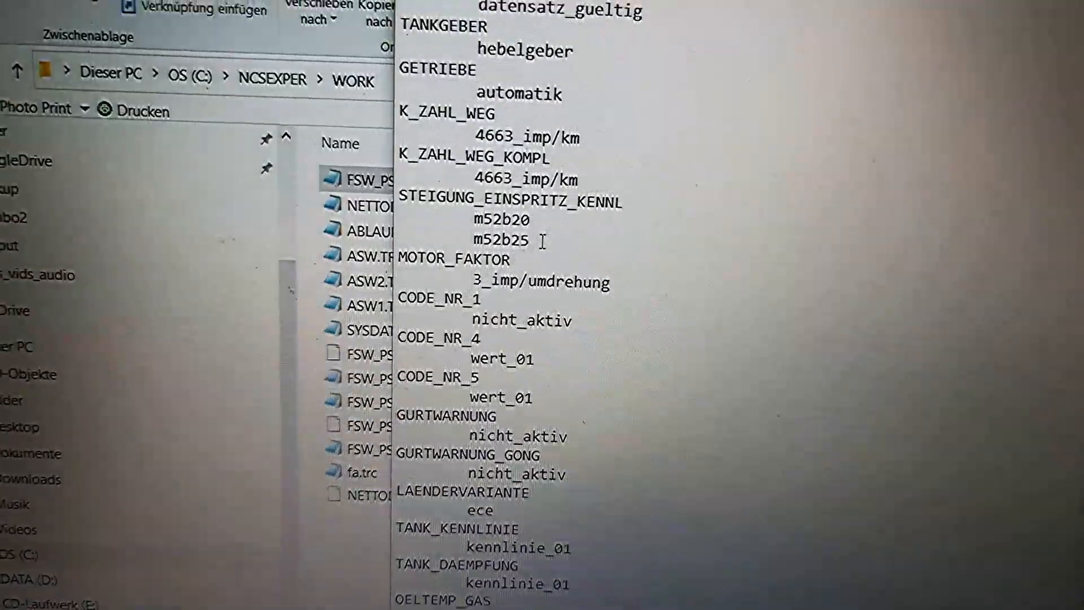
scroll(down, 3)
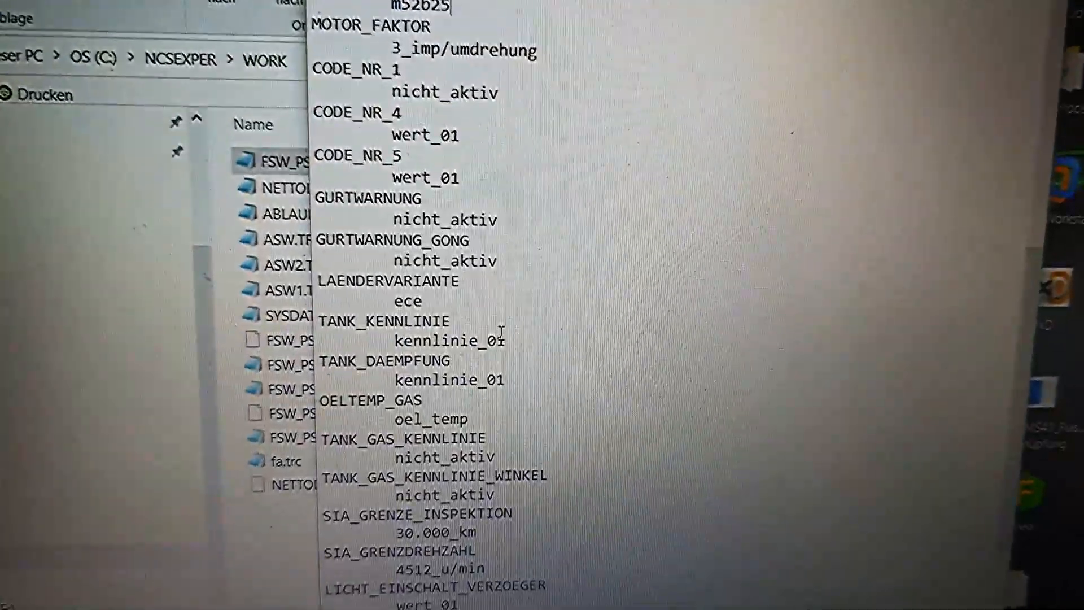
scroll(down, 3)
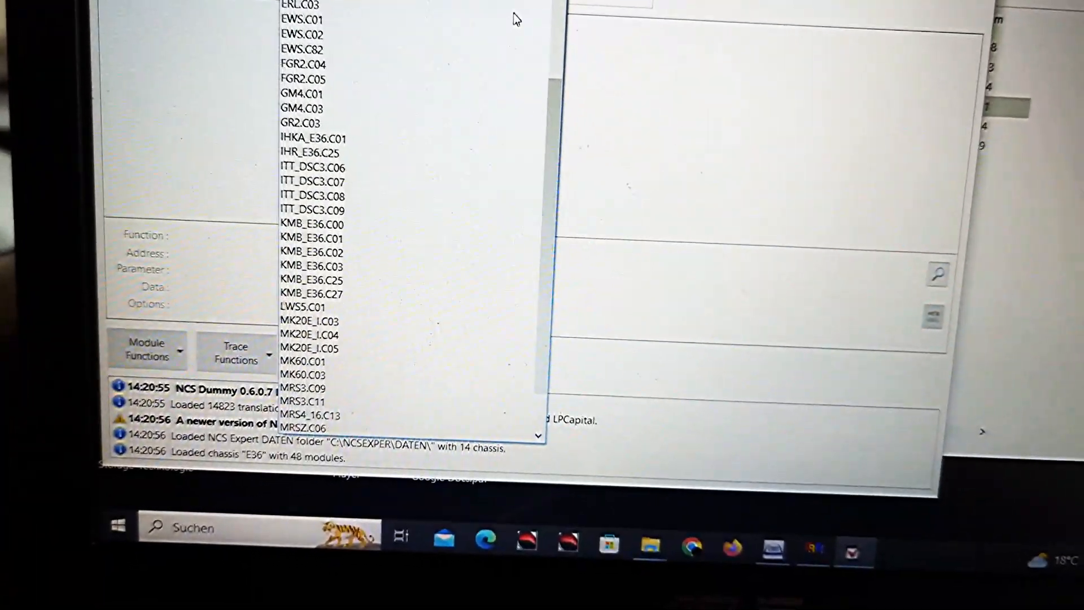
- Select module KMB_E36.C27 and load the FSW_PSW.TRC trace from the WORK folder
click(312, 167)
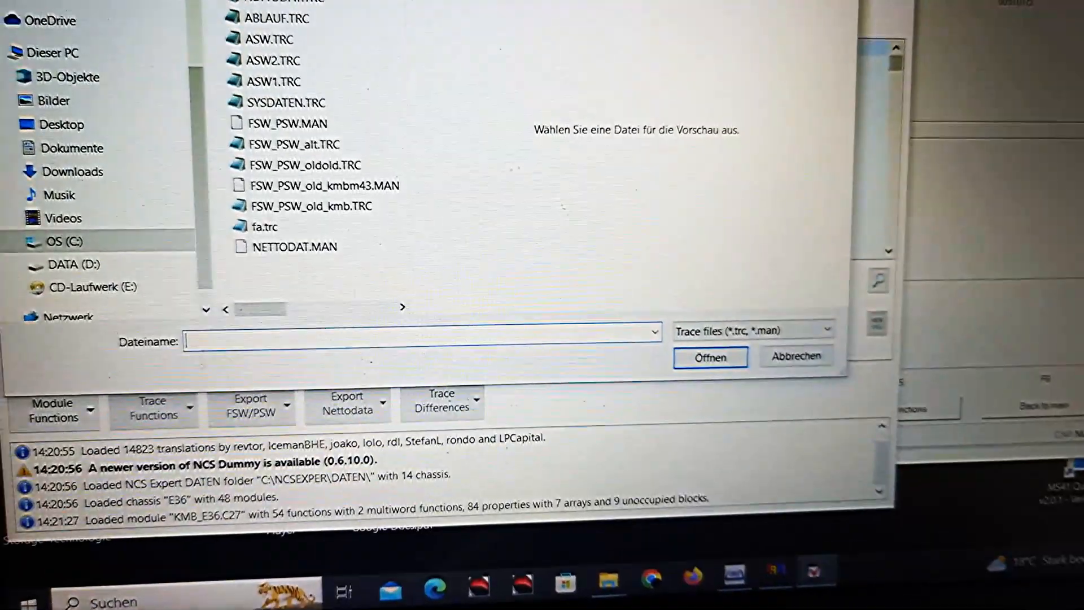
click(304, 155)
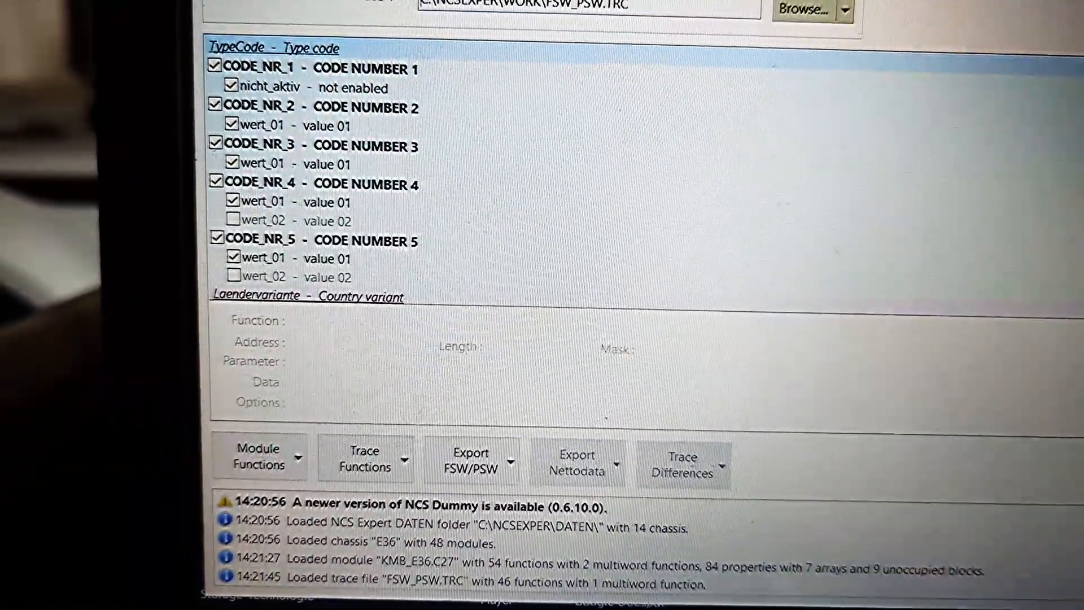
scroll(down, 3)
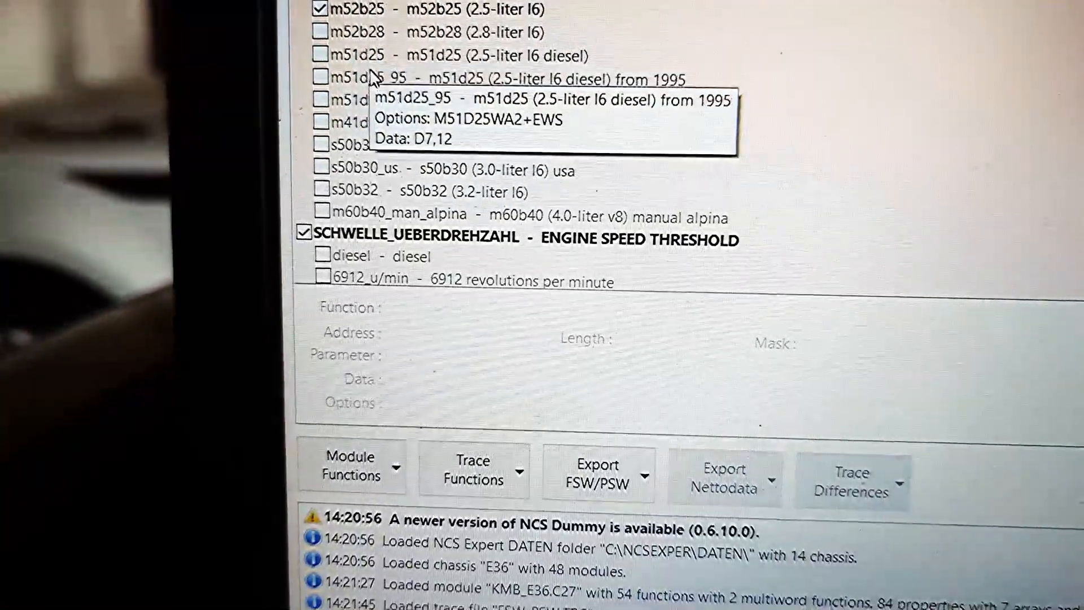
scroll(down, 3)
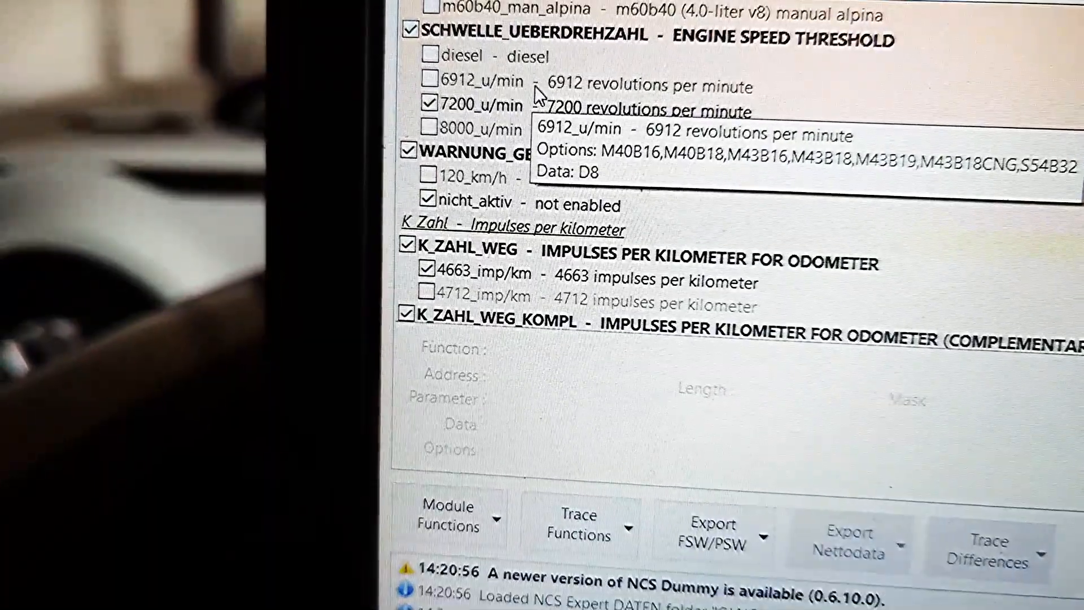
scroll(down, 3)
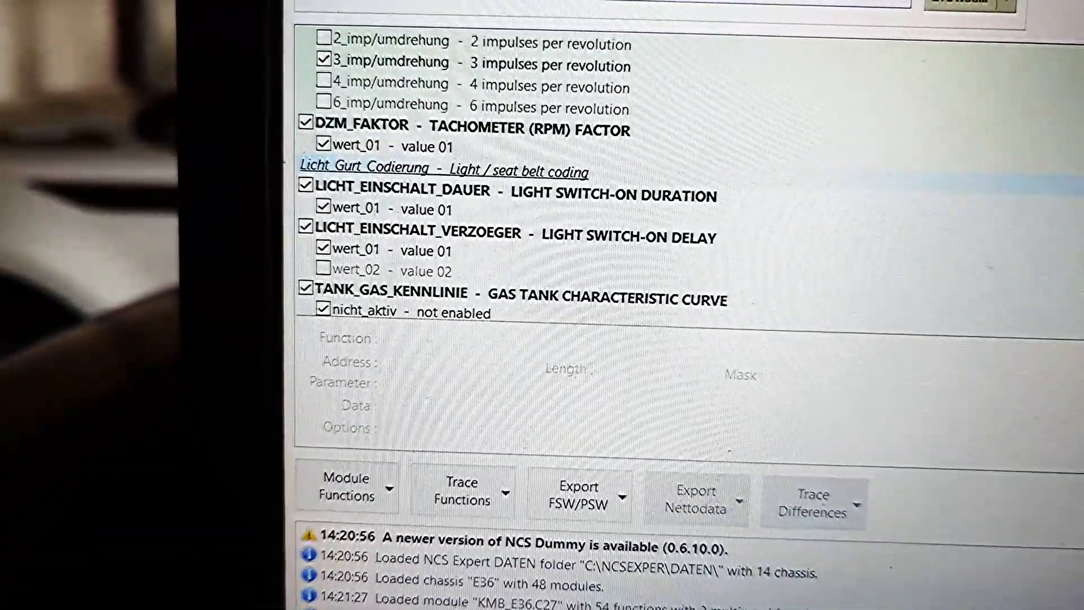
scroll(down, 3)
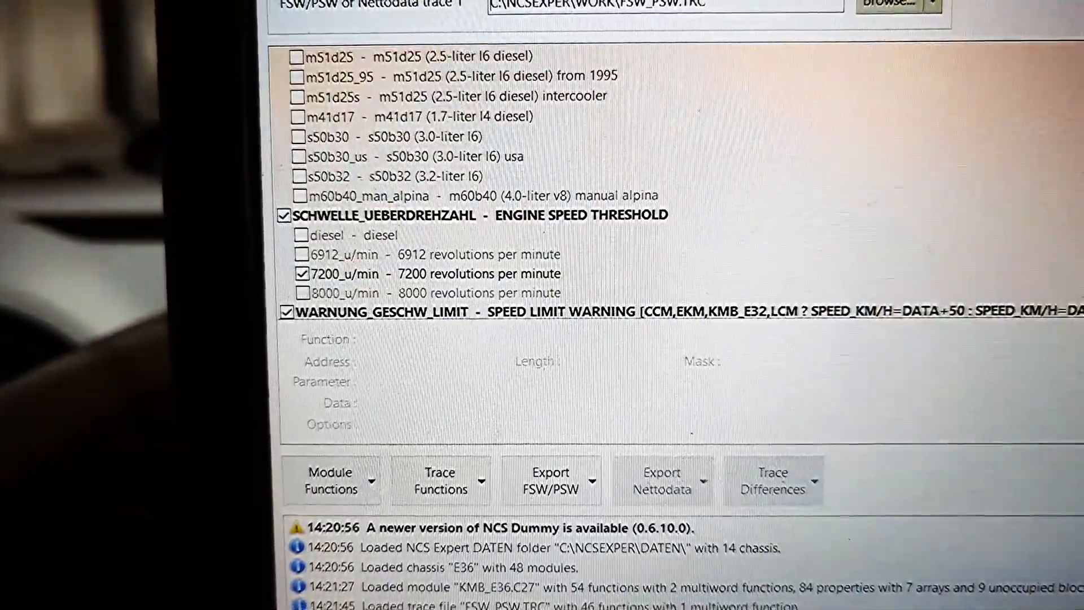
scroll(up, 3)
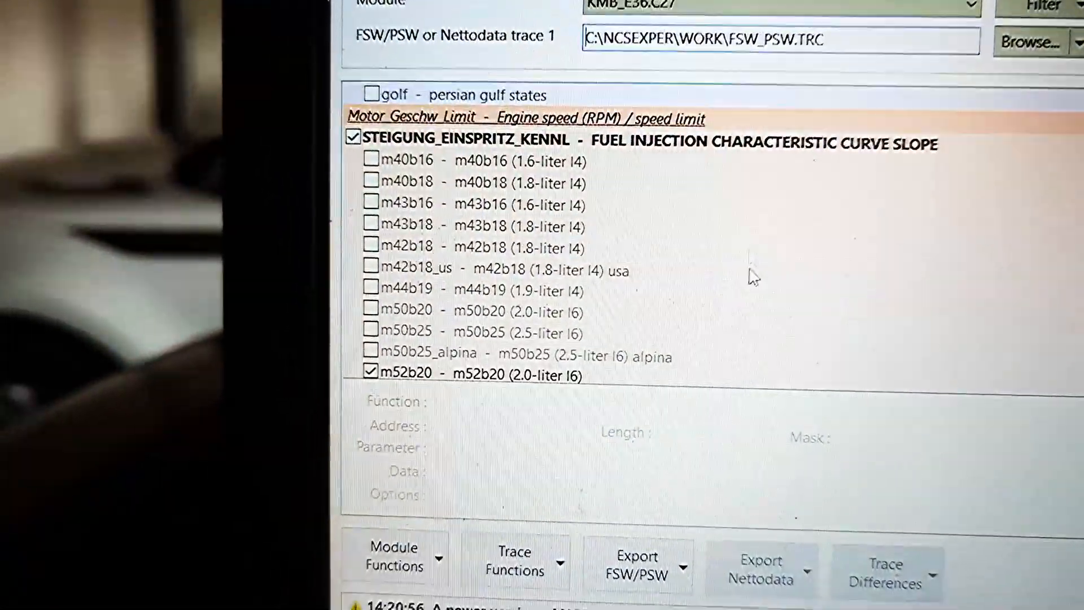
scroll(down, 3)
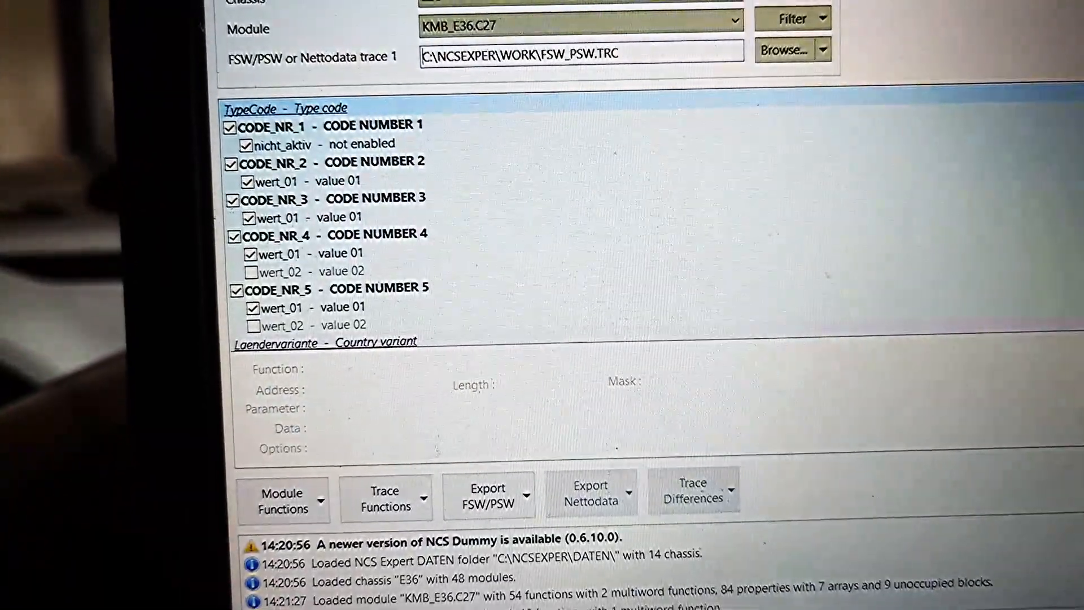
scroll(down, 3)
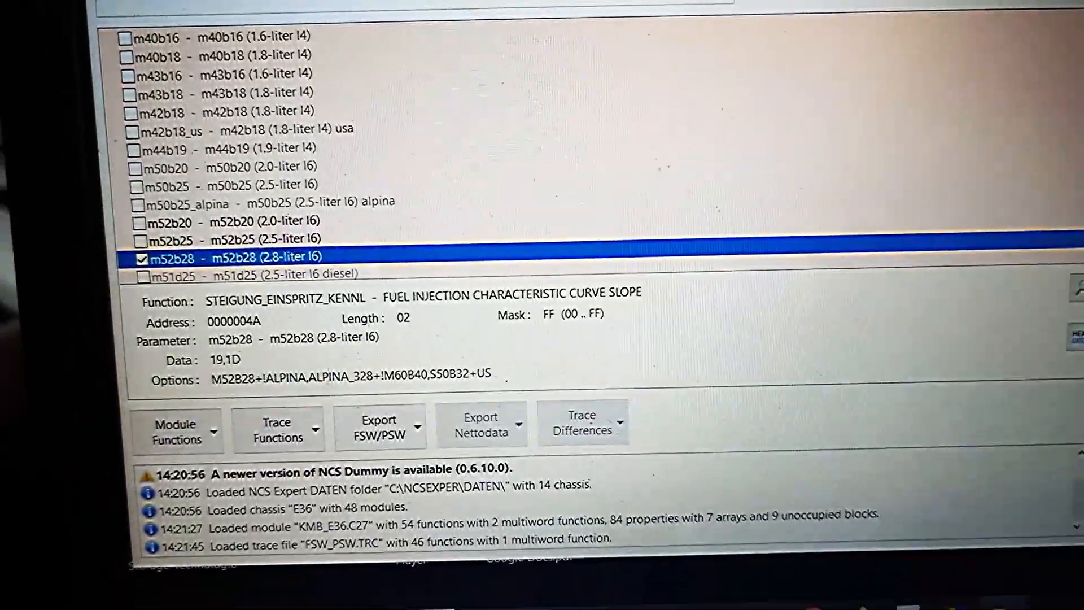
- Scroll to STEIGUNG_EINSPRITZ_KENNL and view the m52b28 entry with data 19,1D
scroll(up, 3)
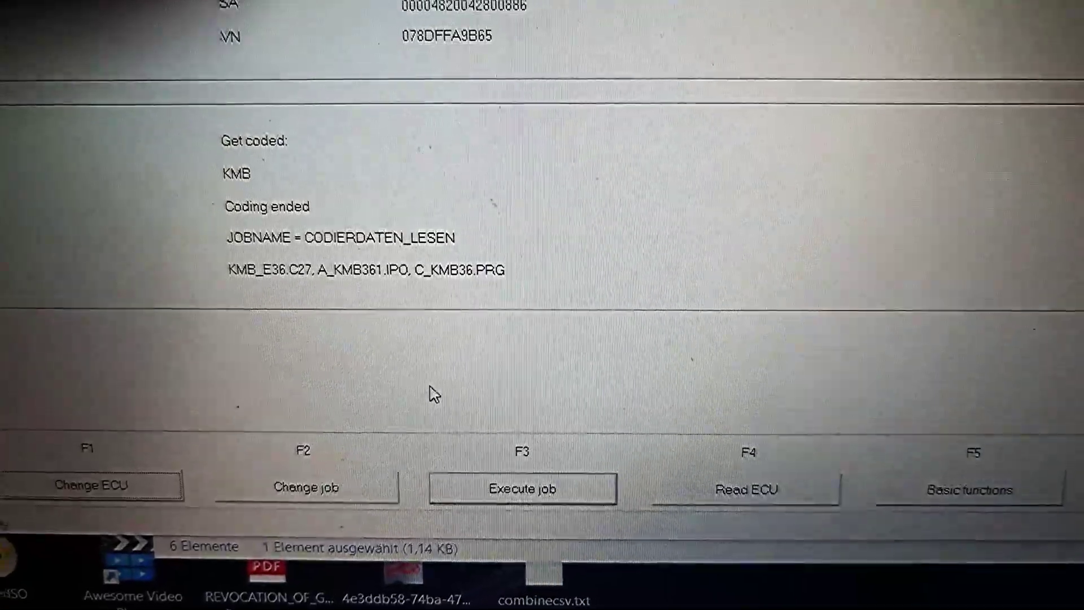
- Change the KMB job to SG_CODIEREN and execute it until coding ended is reported
click(304, 487)
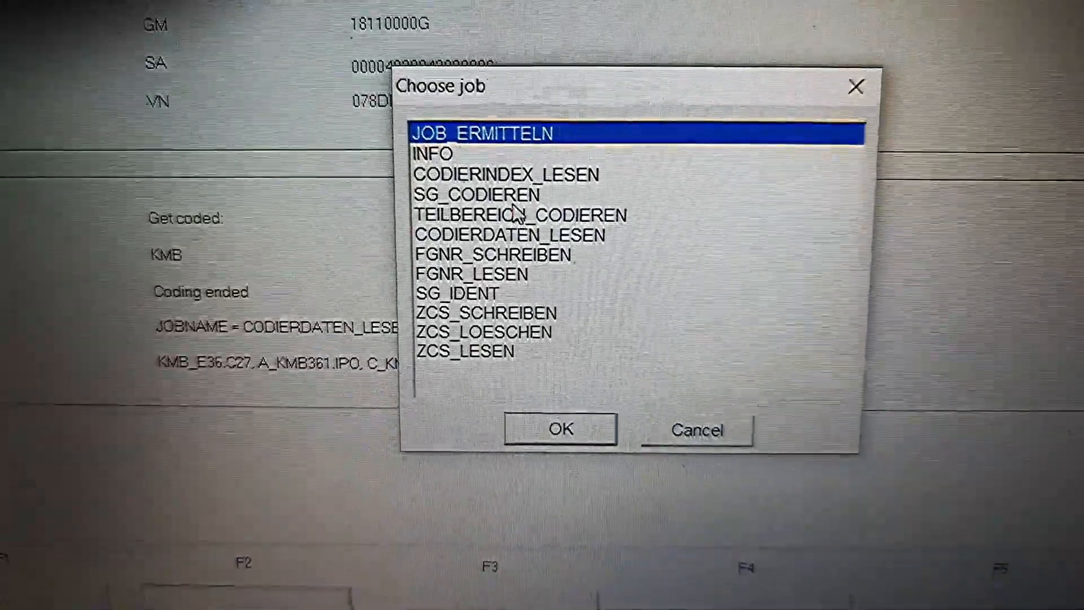
click(475, 194)
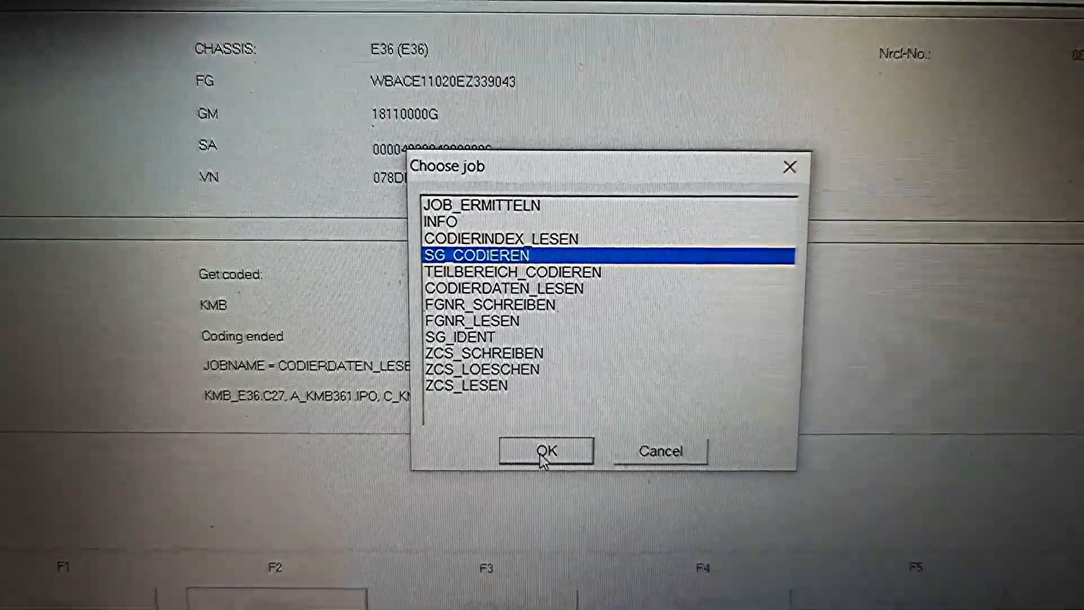
click(545, 450)
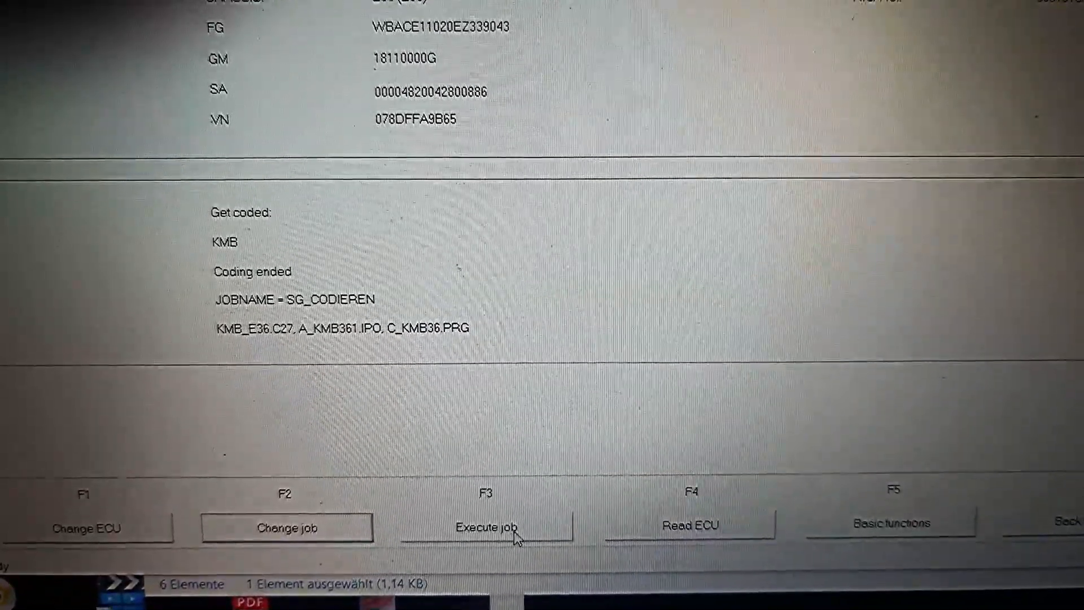
click(485, 527)
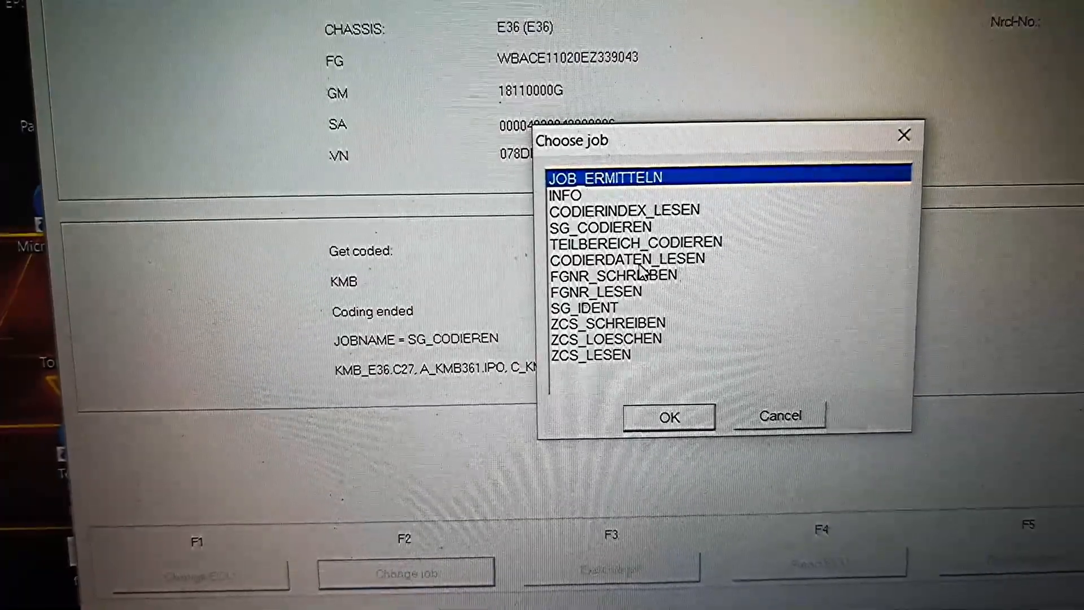
click(668, 416)
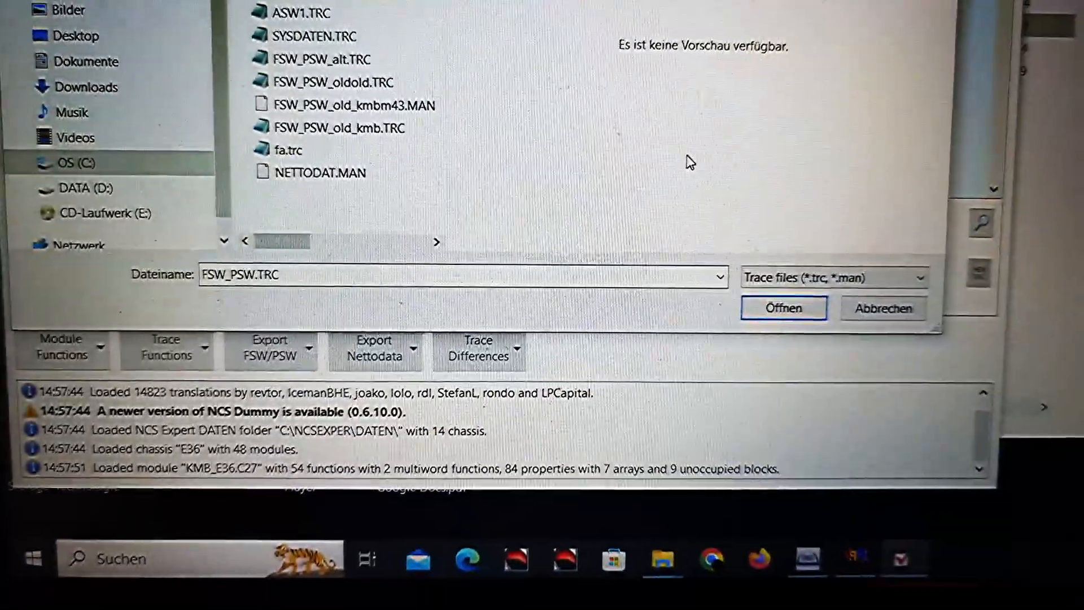
- Reload FSW_PSW.TRC and scroll to STEIGUNG_EINSPRITZ_KENNL showing m52b28 (2.8-liter I6) checked
click(782, 307)
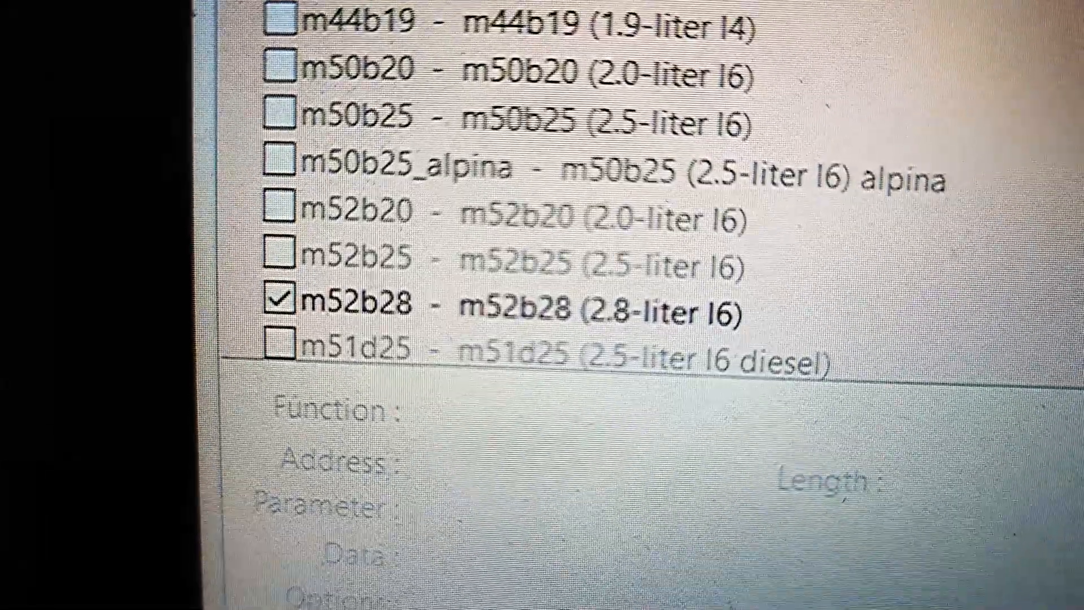
scroll(up, 3)
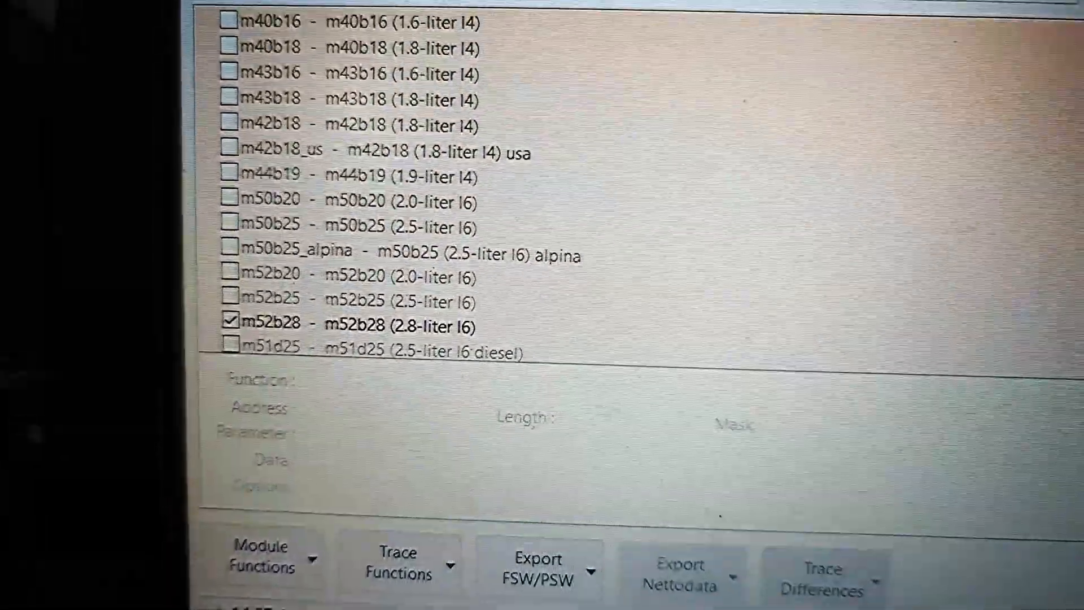